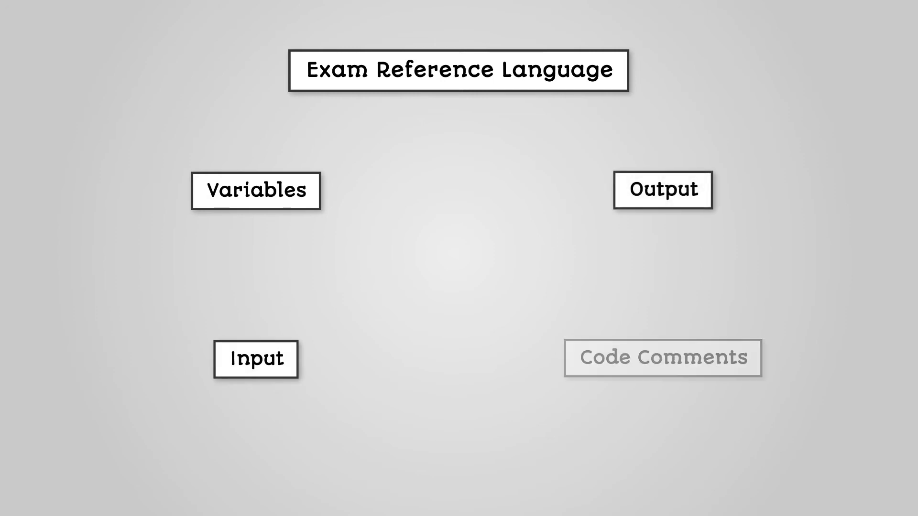
click(663, 357)
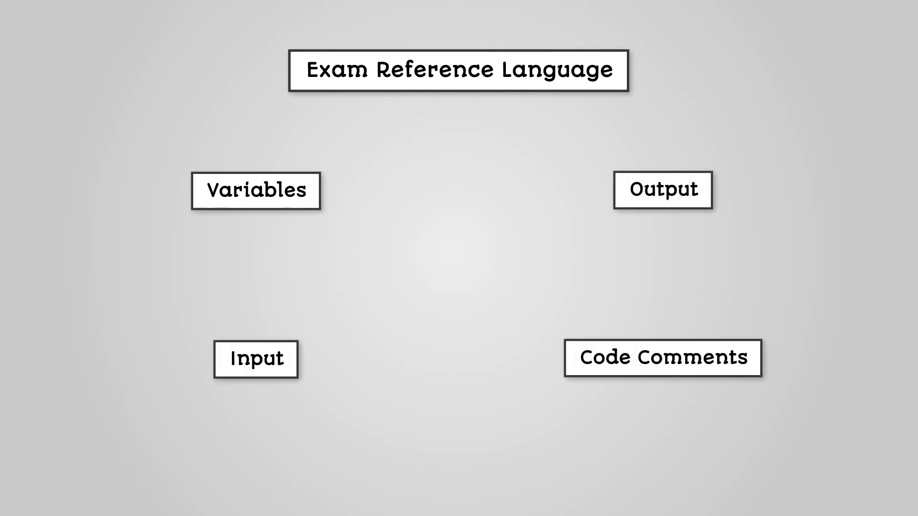